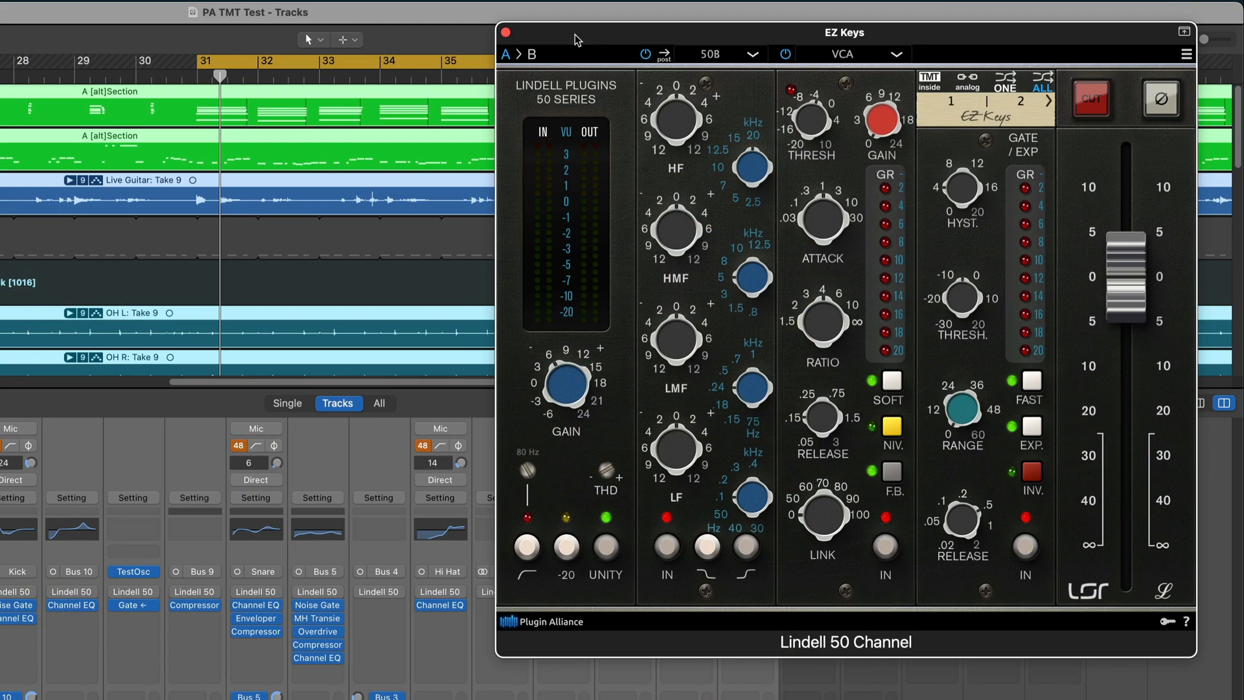
pyautogui.moveTo(968, 82)
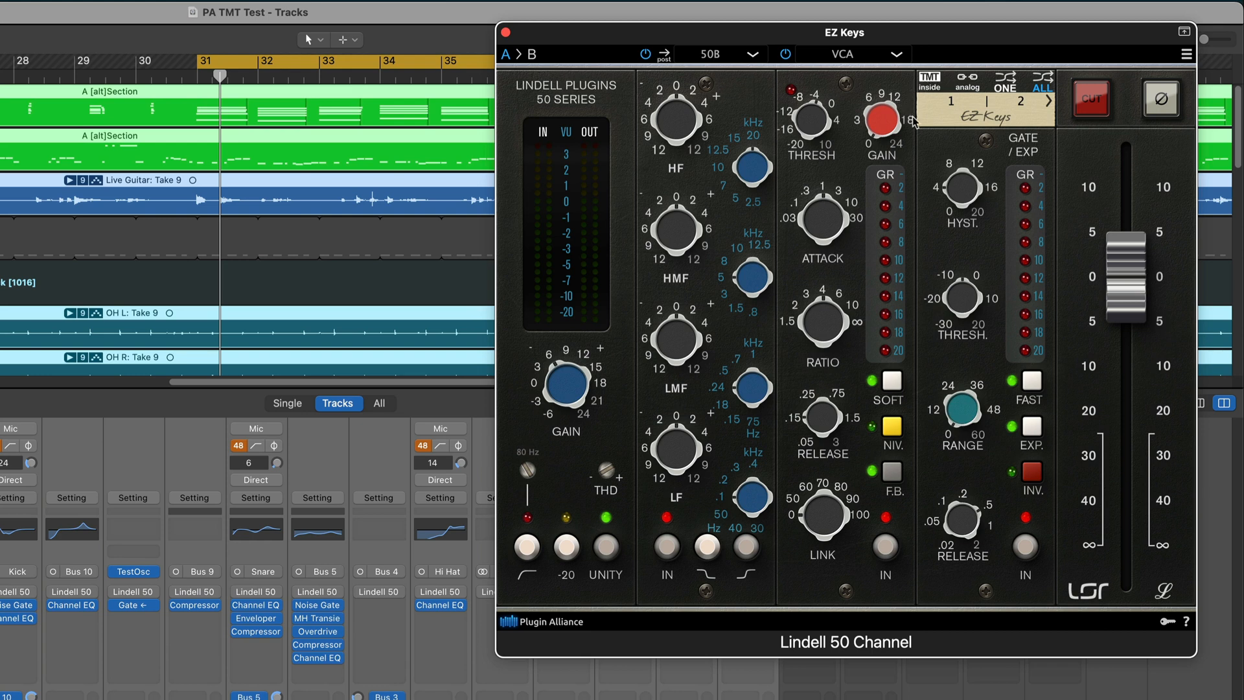
pyautogui.moveTo(970, 82)
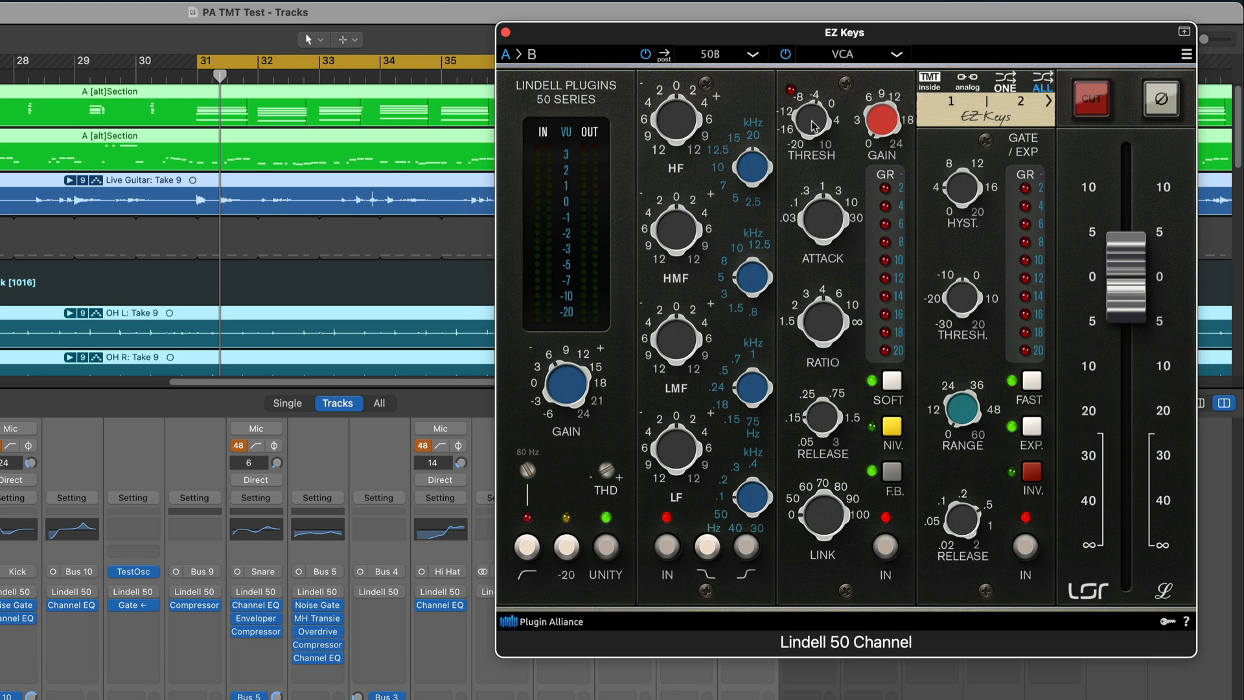
pyautogui.moveTo(815, 128)
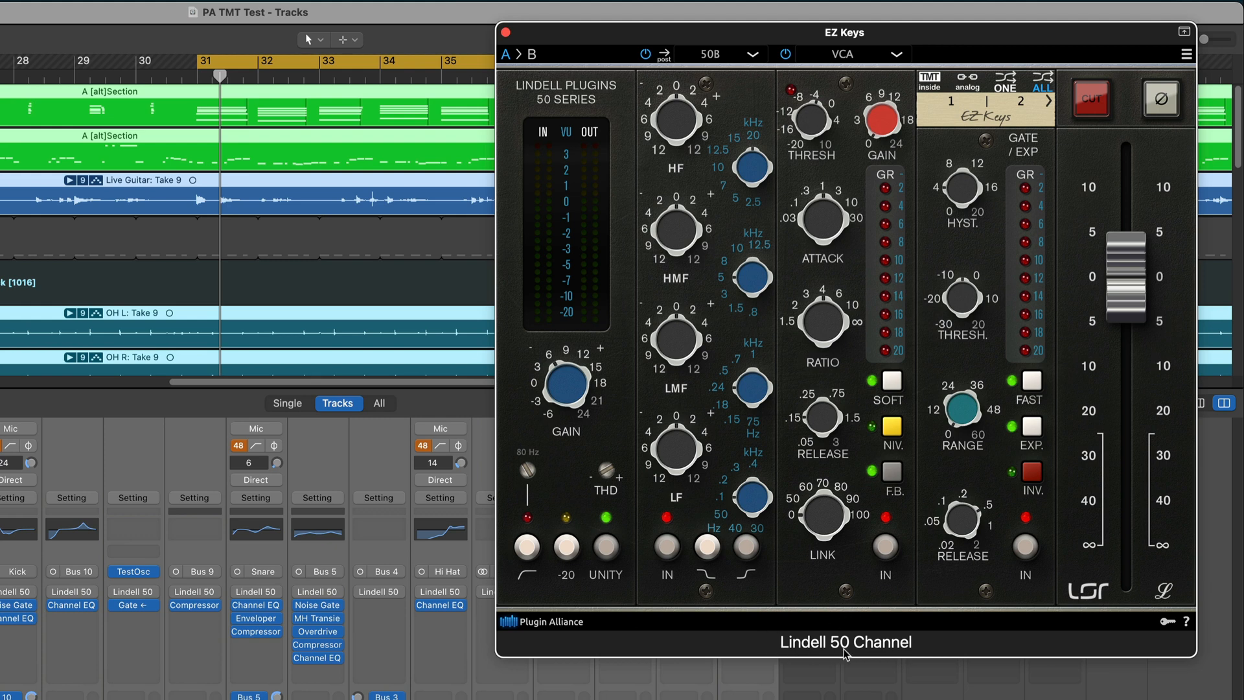
pyautogui.moveTo(231, 586)
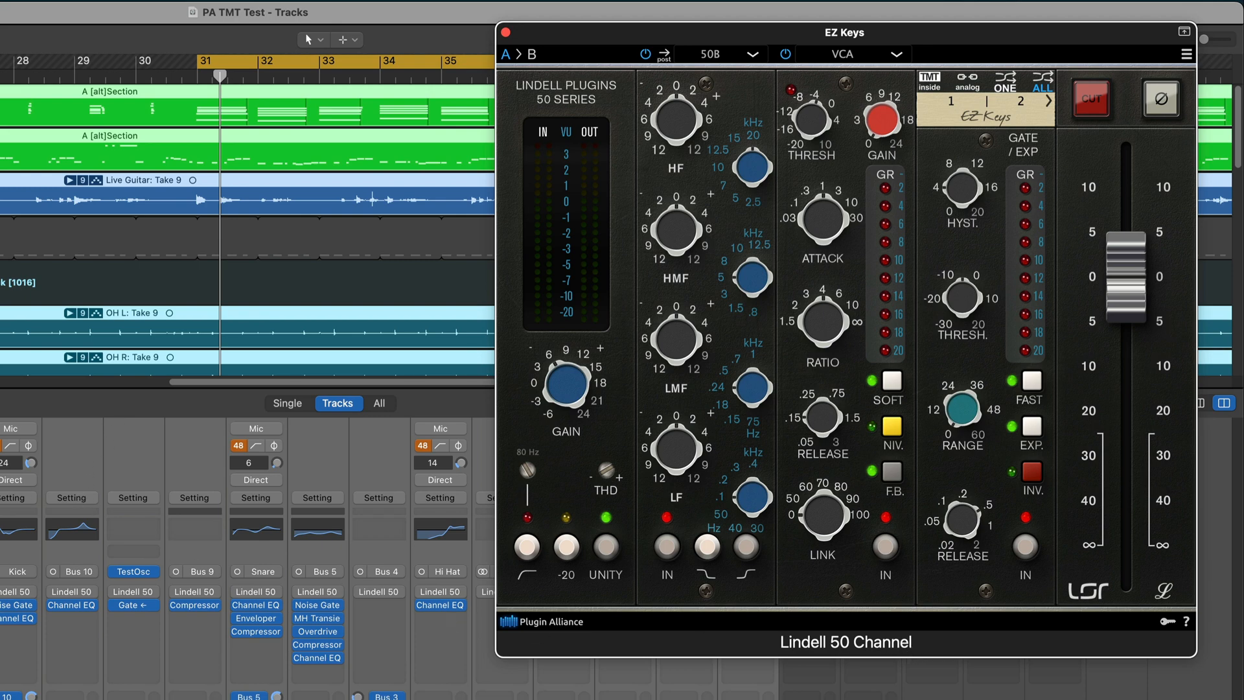
pyautogui.moveTo(716, 609)
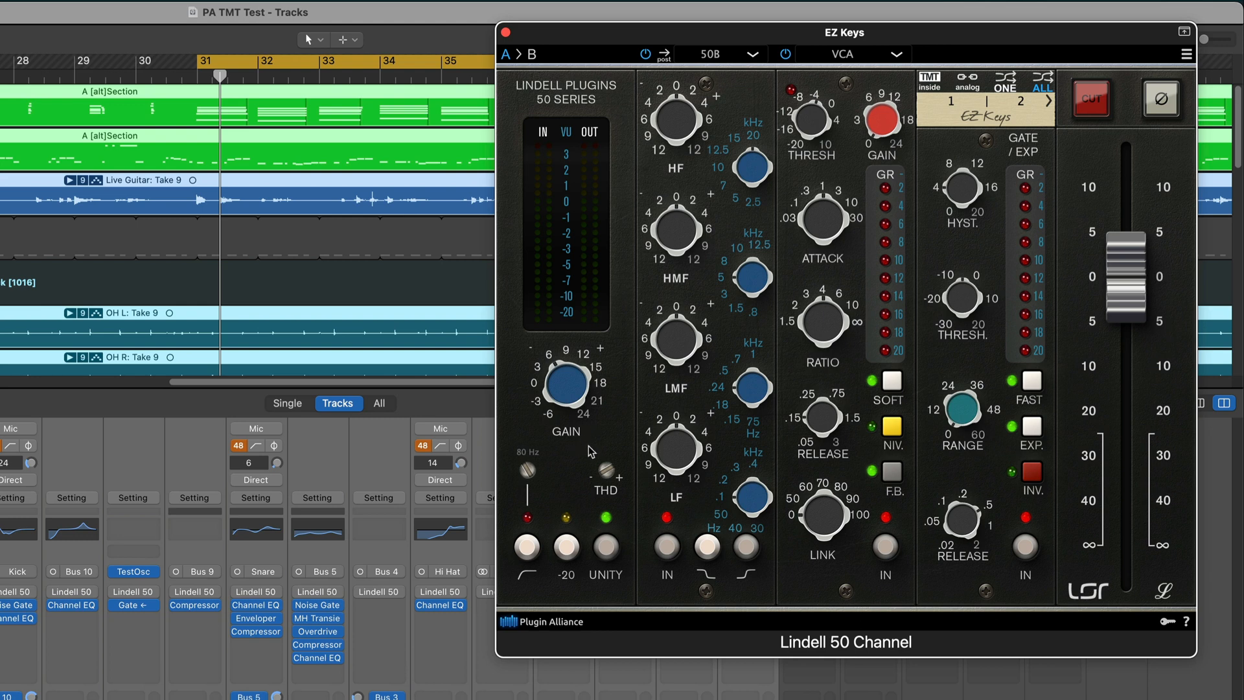
pyautogui.moveTo(714, 467)
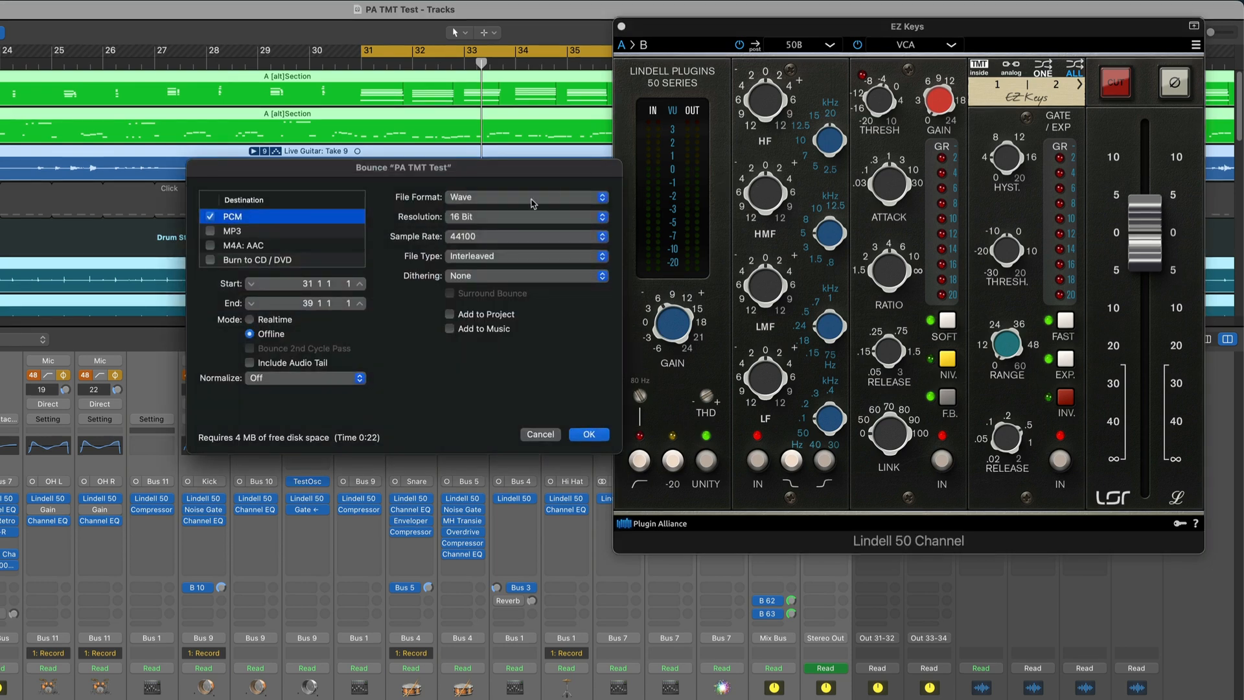
# Step: Confirm the bounce and name the file 'TMT all at 1-2' in the Bounces folder
pyautogui.click(588, 434)
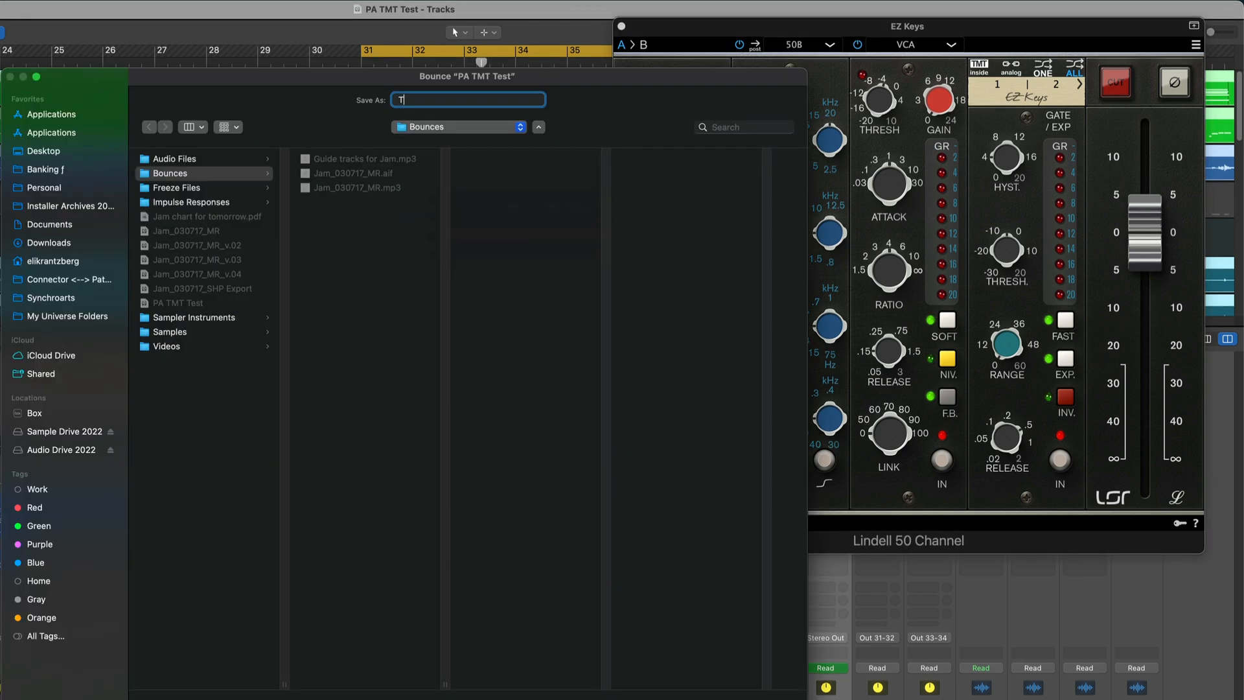
pyautogui.write('MT all at 1-')
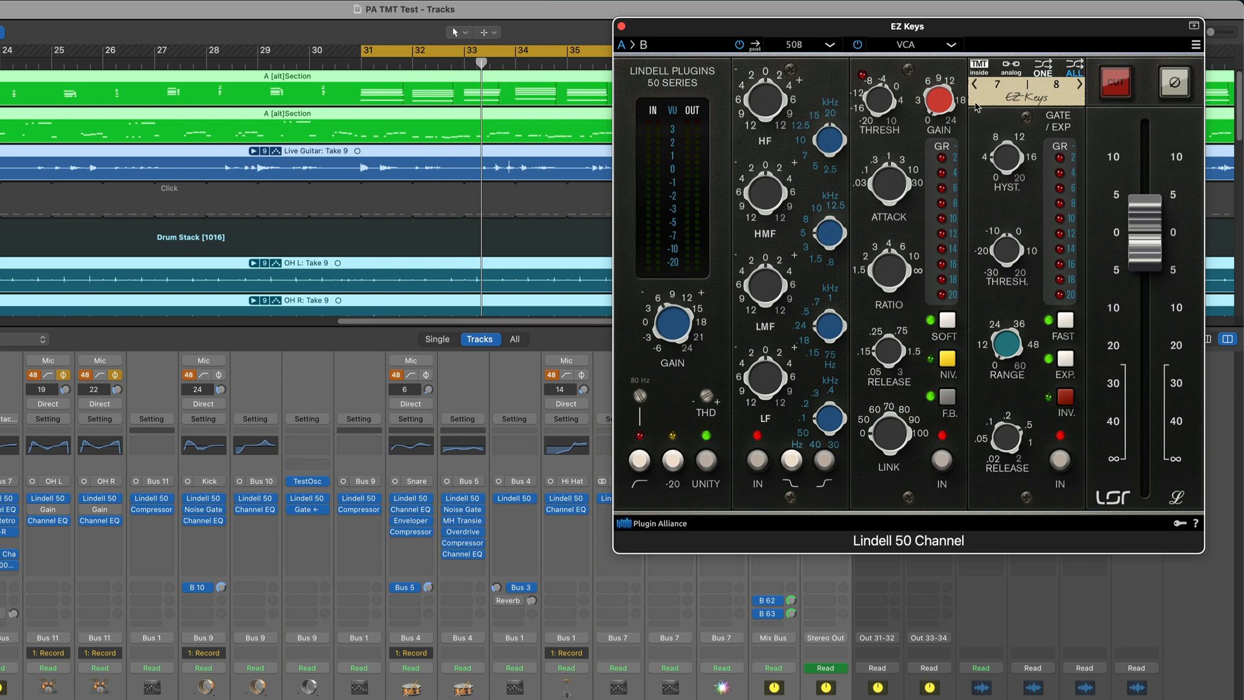
pyautogui.moveTo(769, 195)
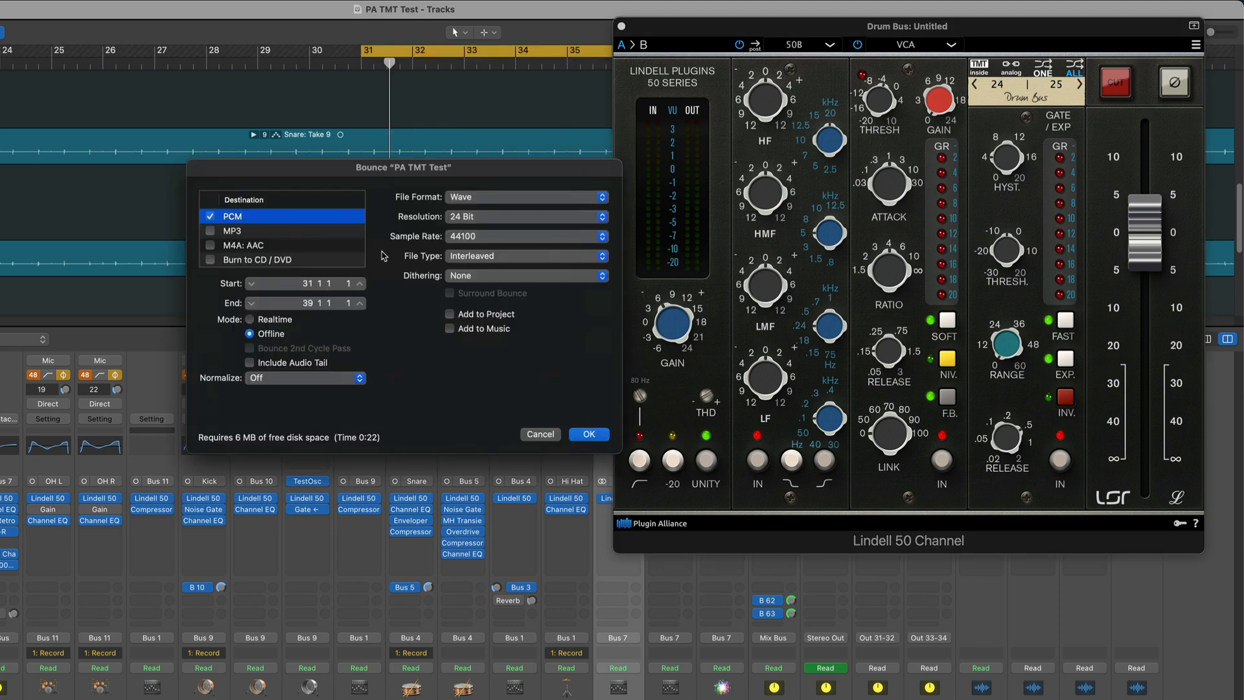
# Step: Confirm the Bounce dialog to render the randomized TMT take
pyautogui.click(587, 434)
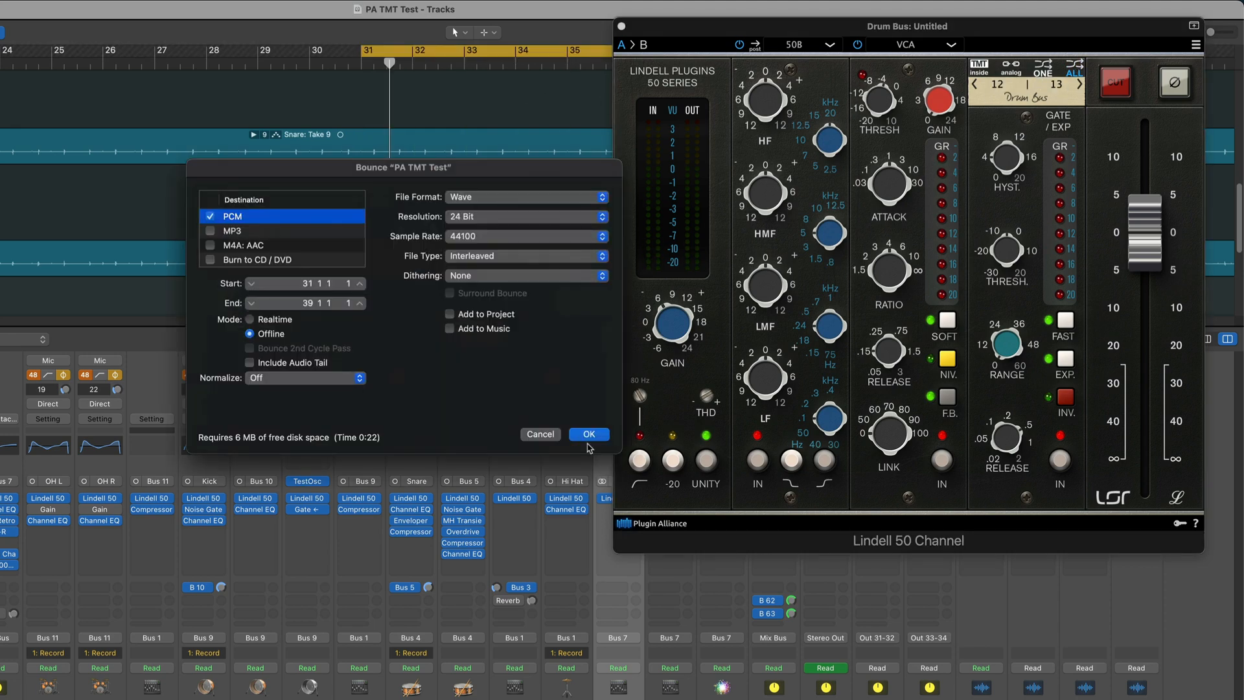
pyautogui.click(589, 434)
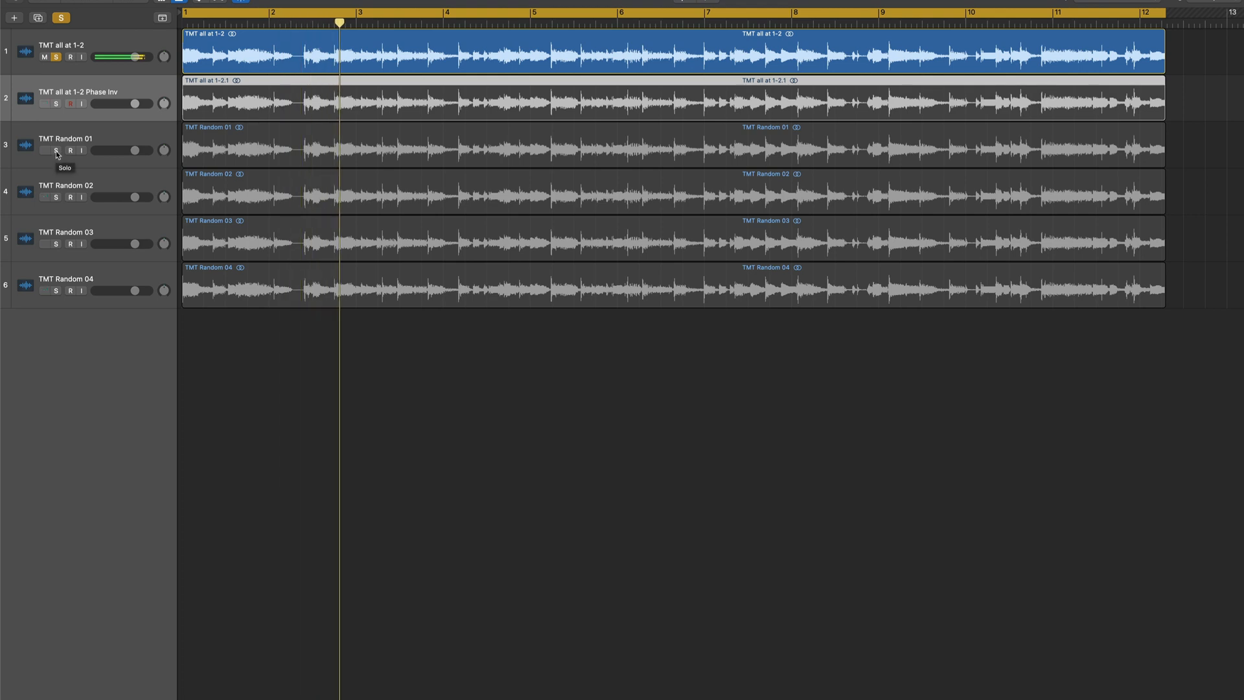
# Step: Solo TMT Random 01, 02 and 04 in turn to audition each against the original
pyautogui.click(56, 150)
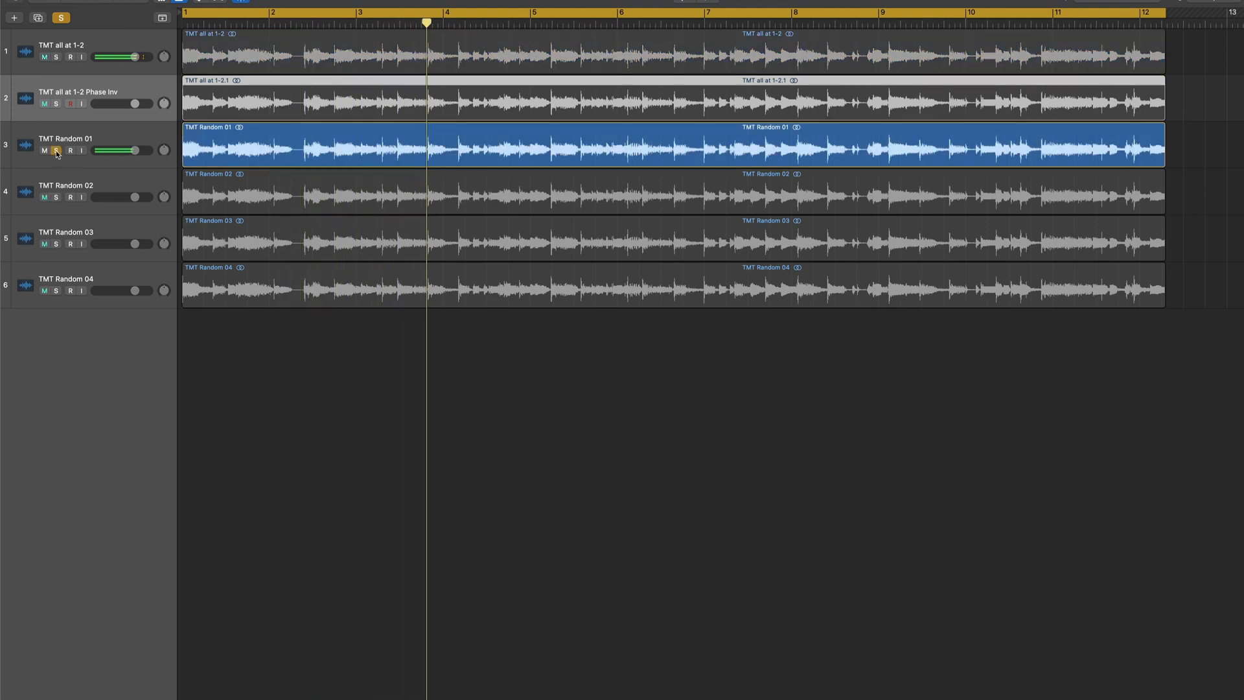
pyautogui.click(514, 20)
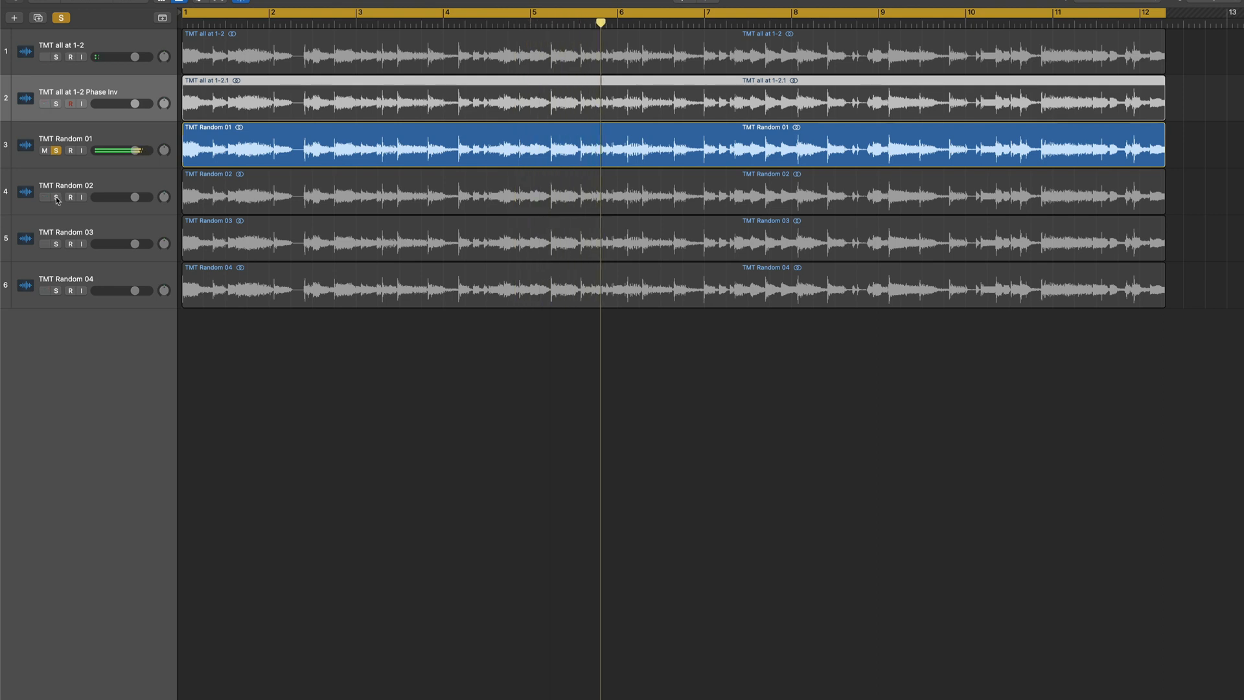
pyautogui.click(56, 197)
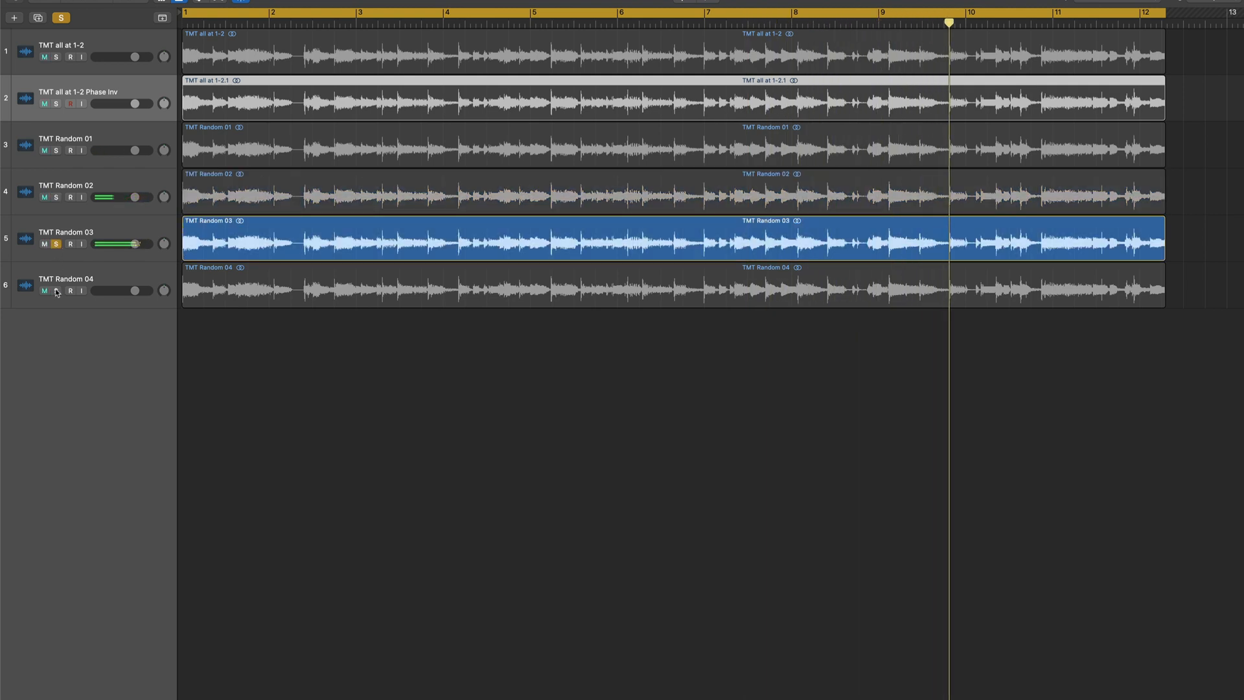
pyautogui.click(56, 289)
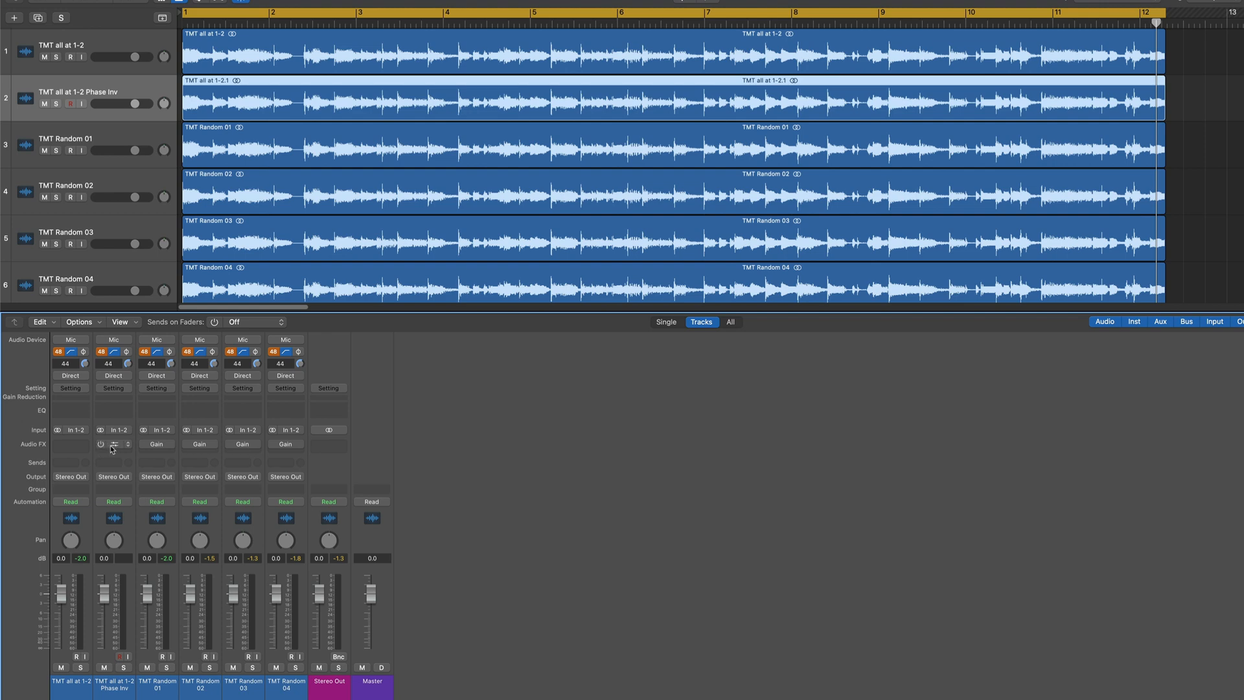
pyautogui.click(113, 443)
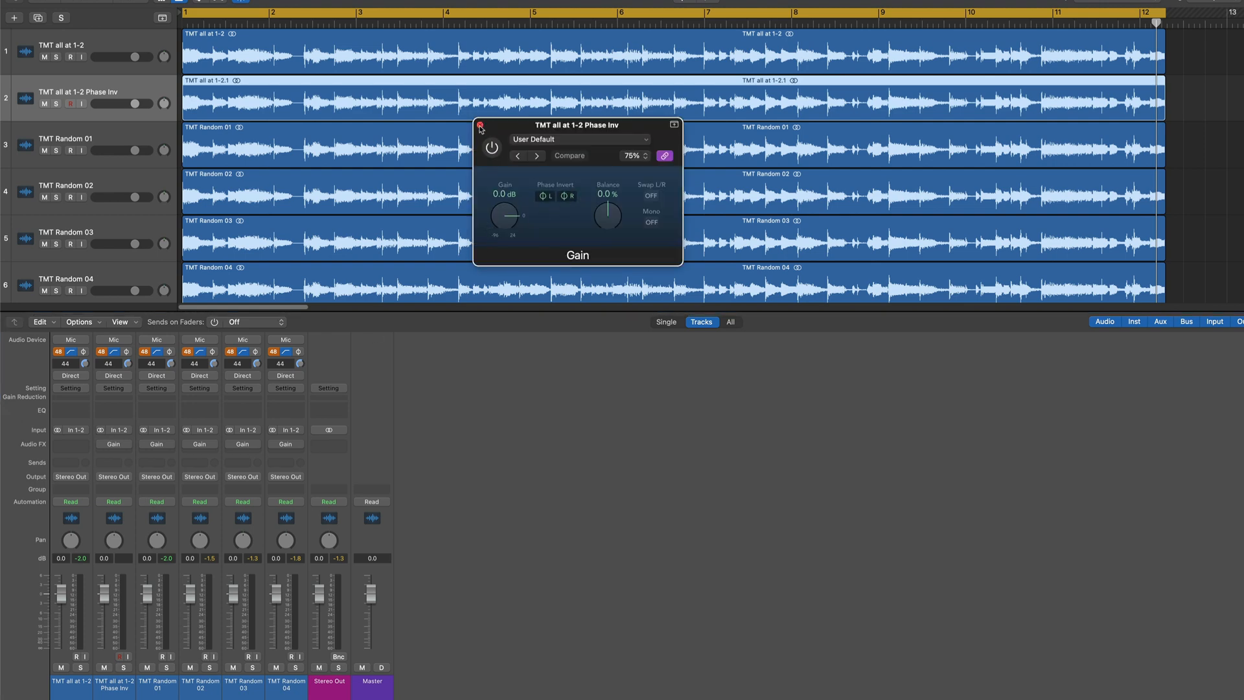
pyautogui.click(479, 125)
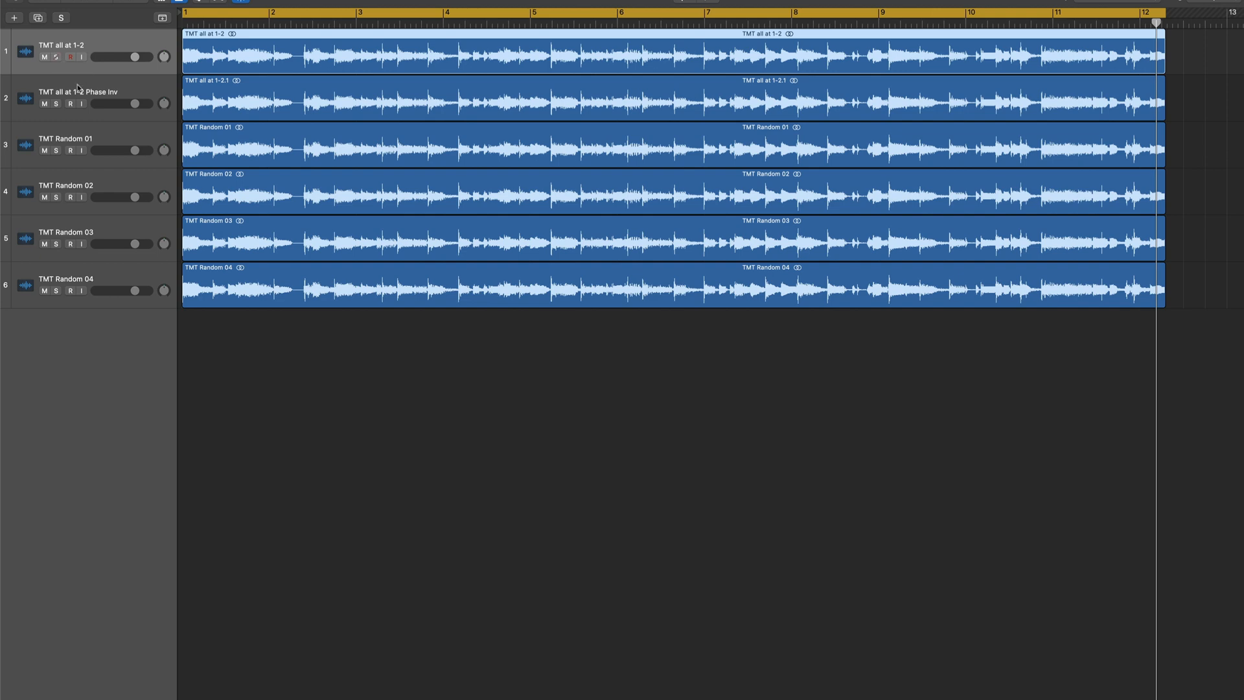
pyautogui.moveTo(112, 91)
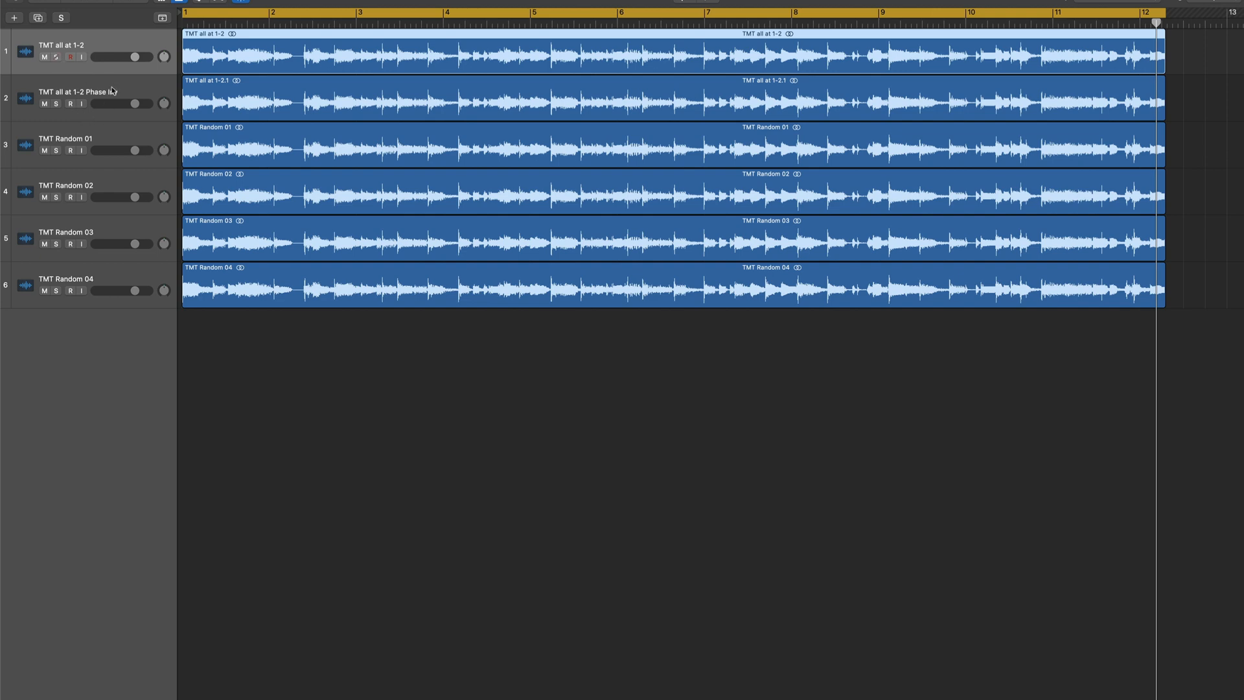
pyautogui.moveTo(119, 56)
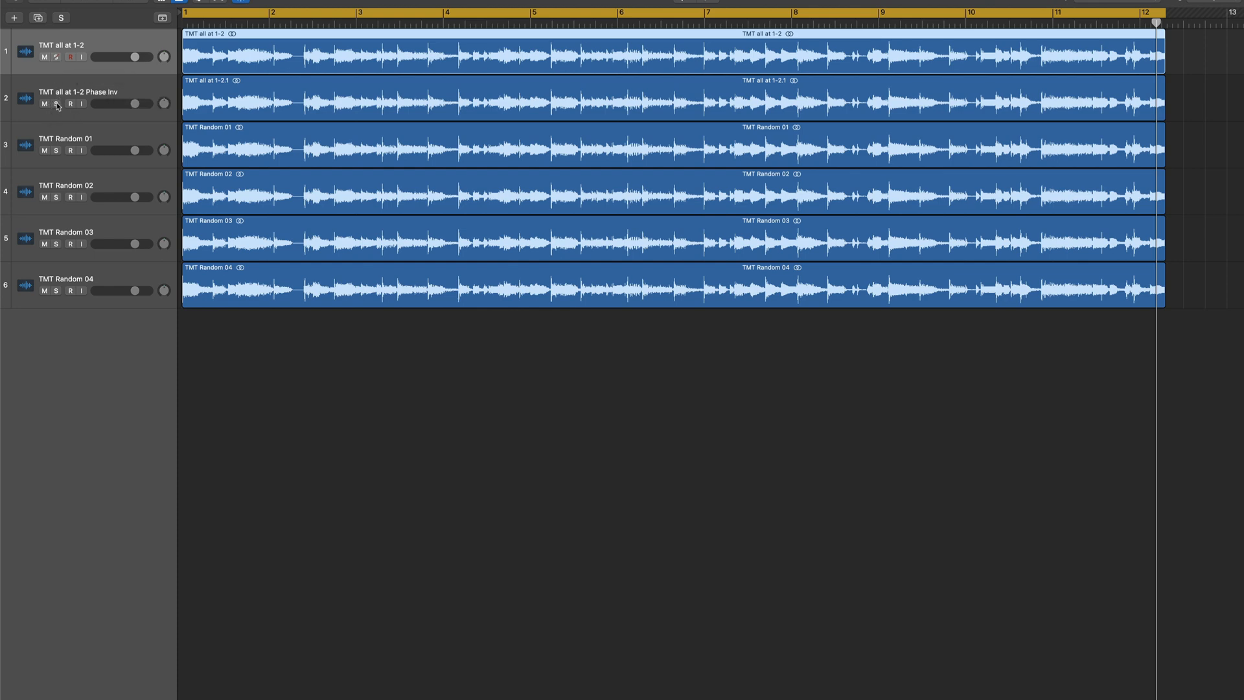
pyautogui.click(56, 103)
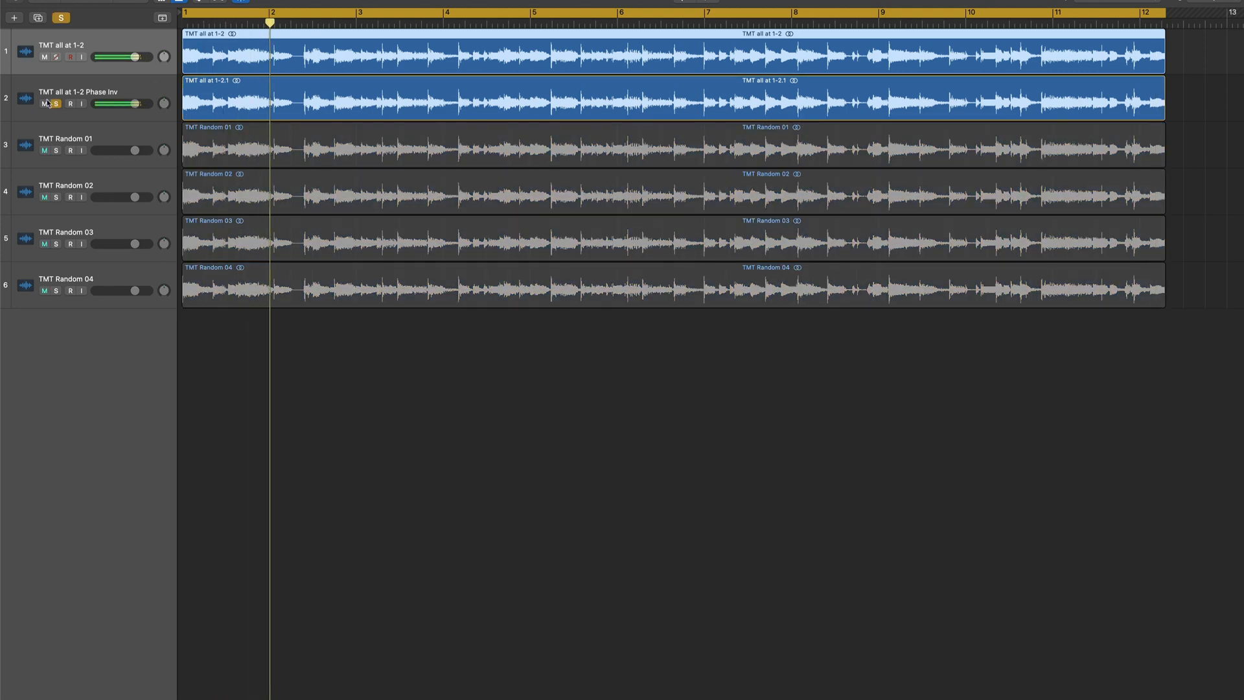
pyautogui.click(55, 104)
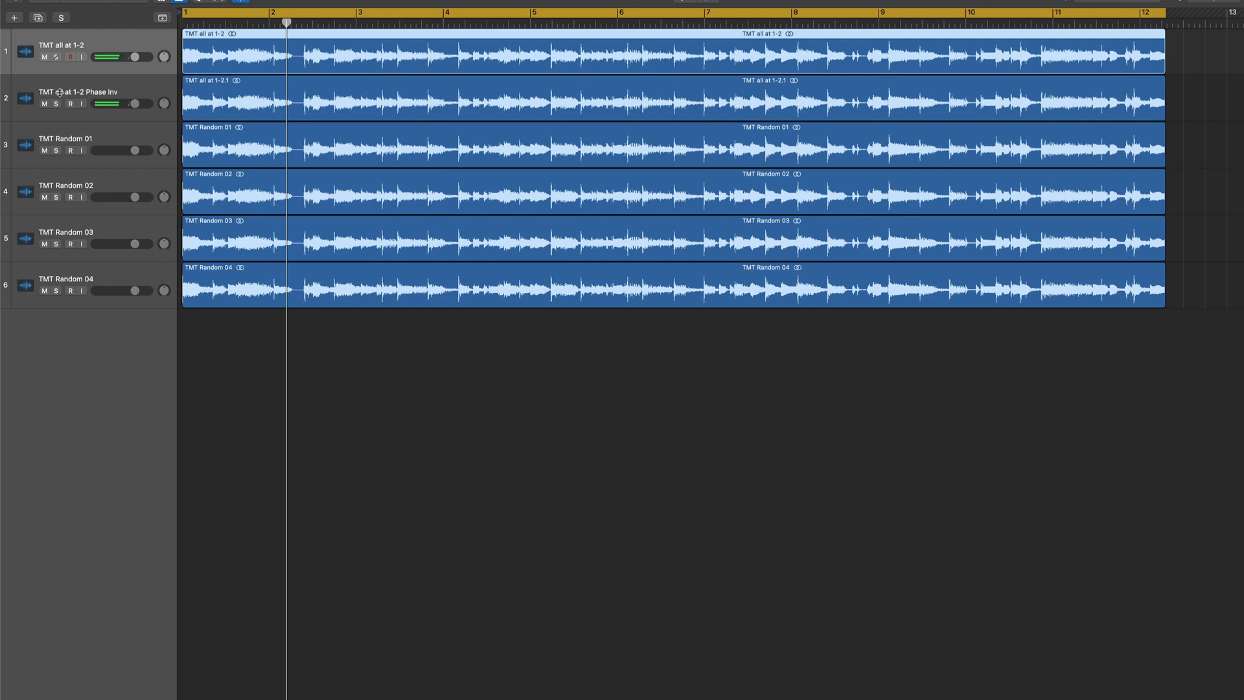
pyautogui.click(55, 150)
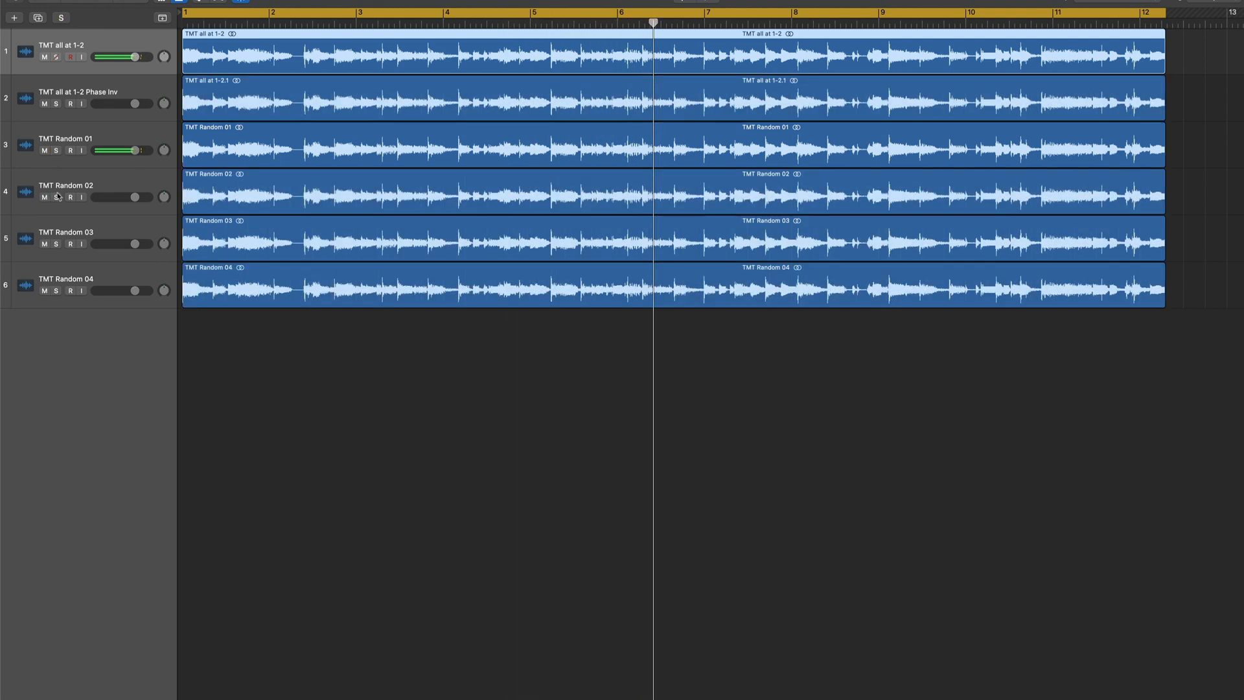
pyautogui.click(56, 197)
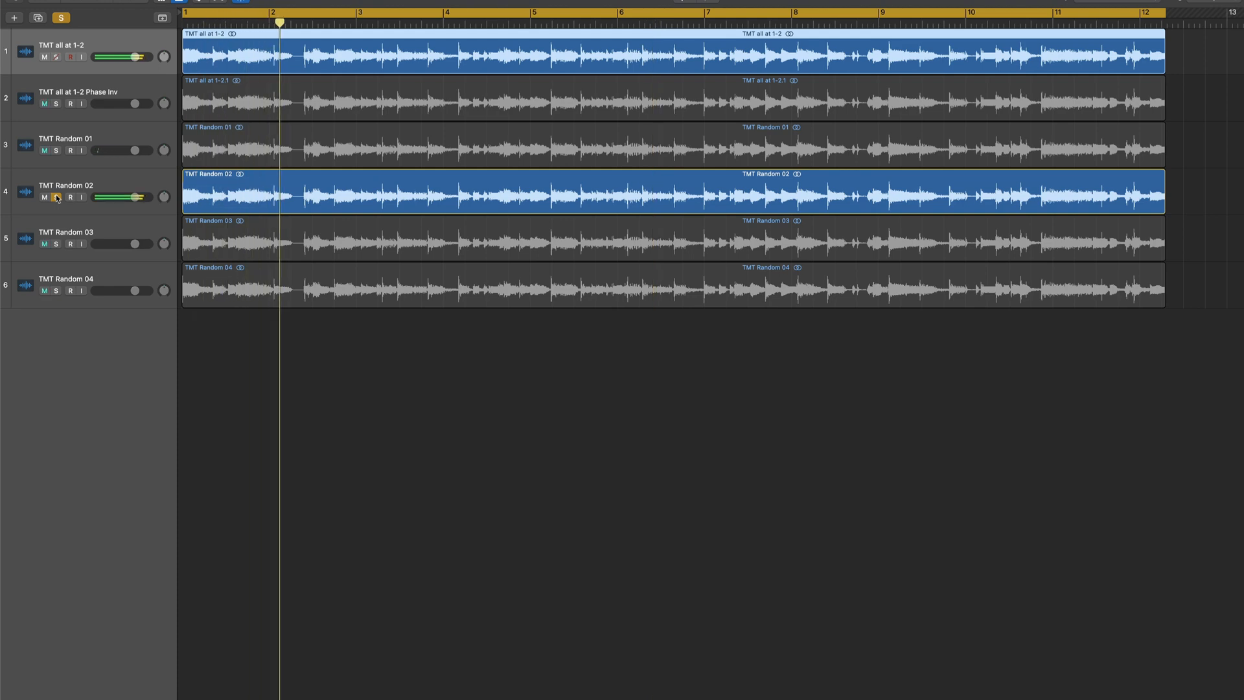
pyautogui.click(365, 14)
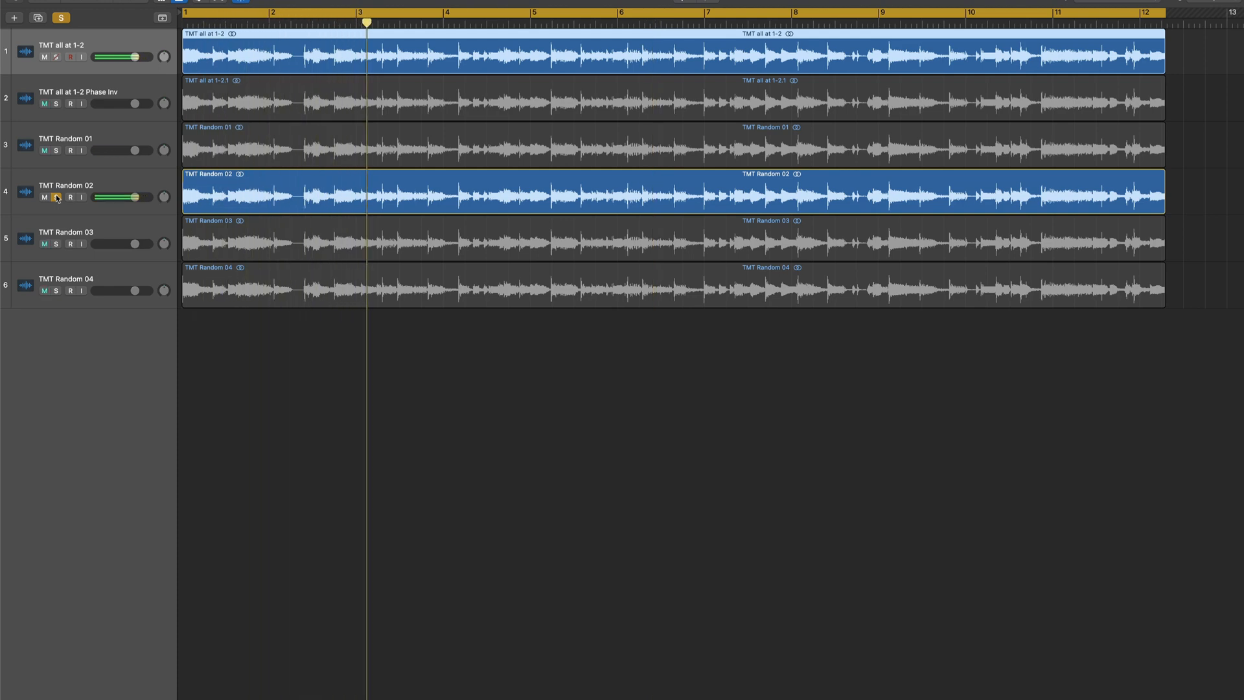
pyautogui.click(455, 25)
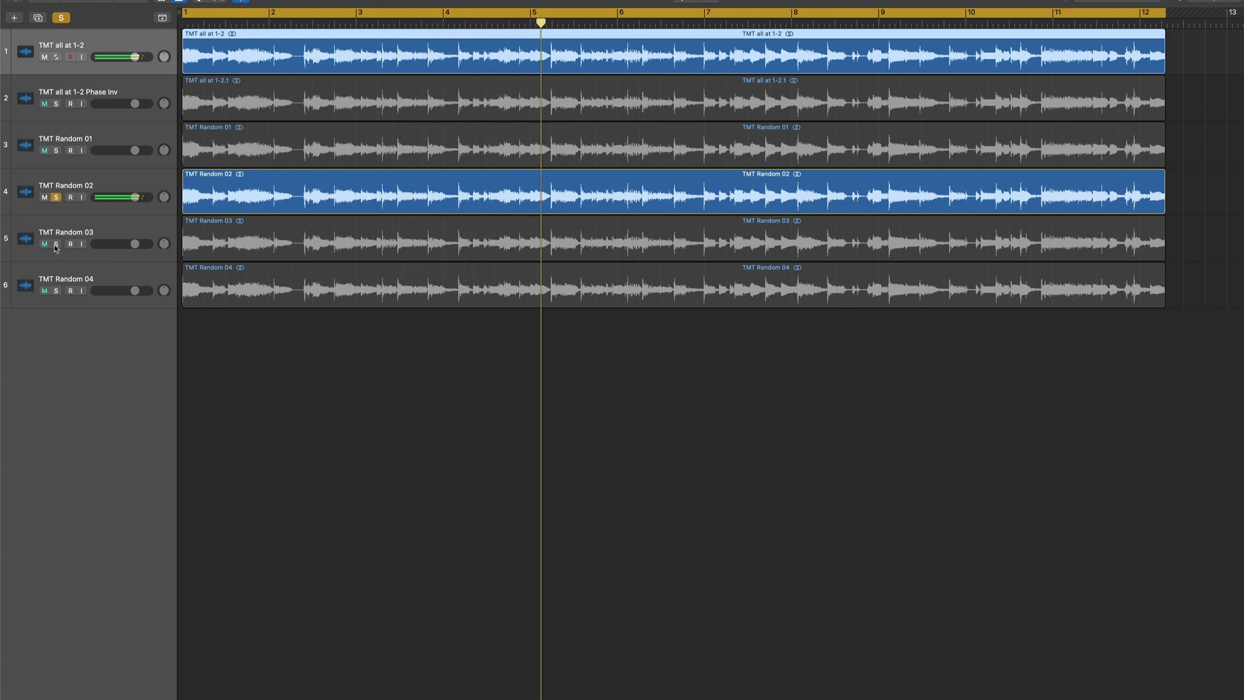
pyautogui.click(56, 244)
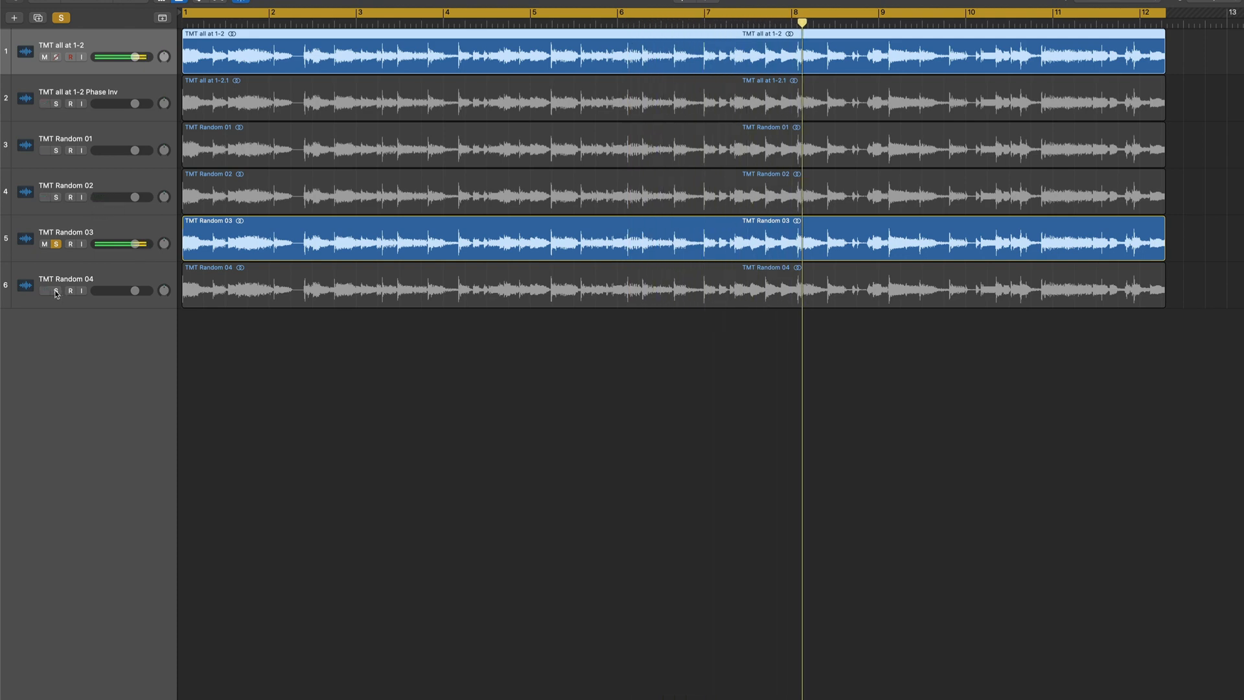
pyautogui.click(56, 291)
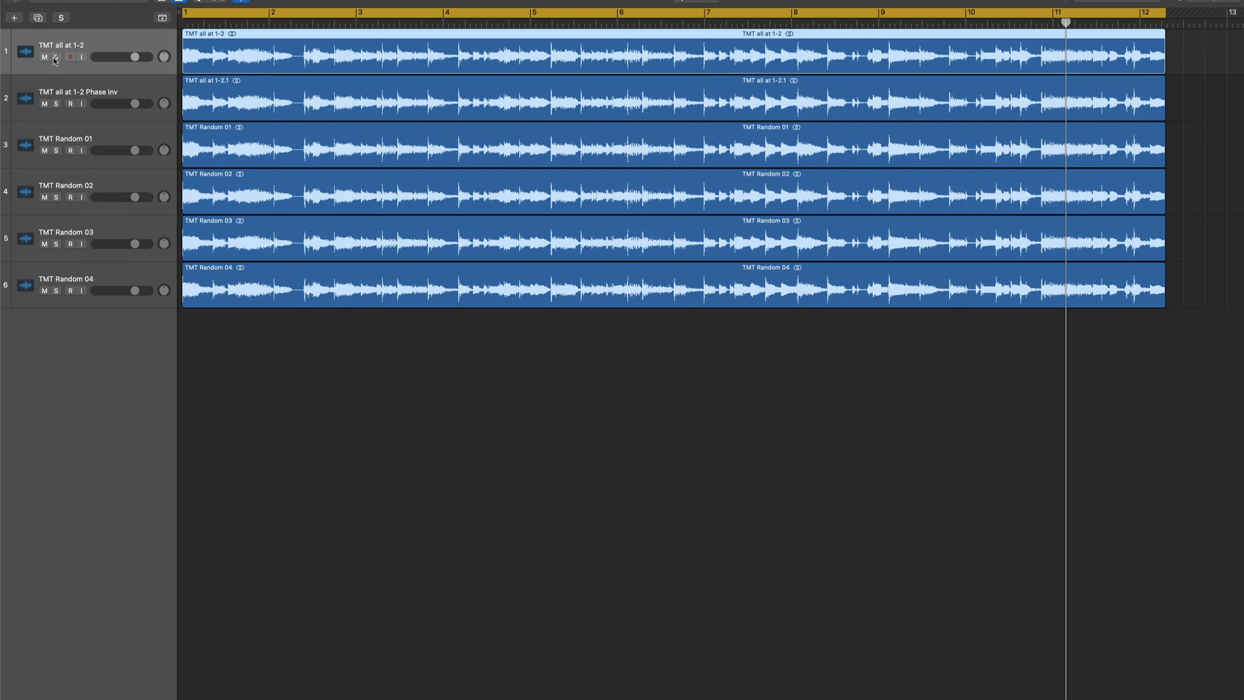
# Step: Mute the original TMT all at 1-2 track and dismiss the phase-inverted channel's Audio FX menu without changes
pyautogui.click(44, 56)
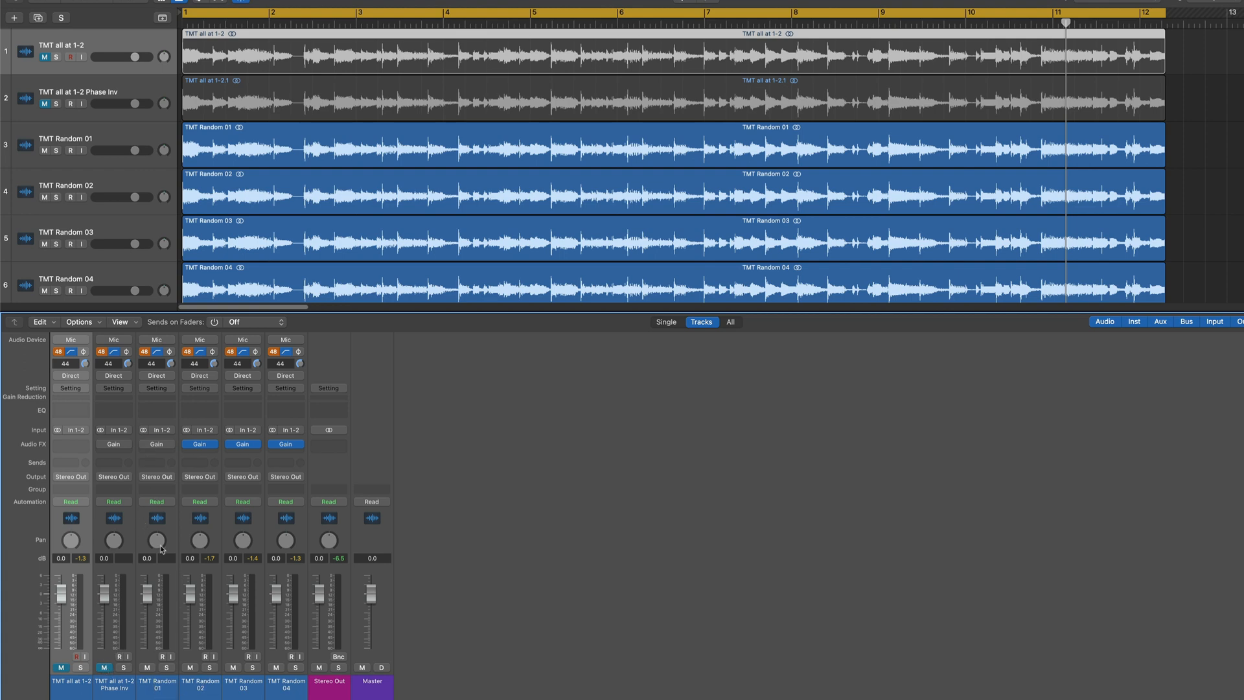
pyautogui.click(155, 443)
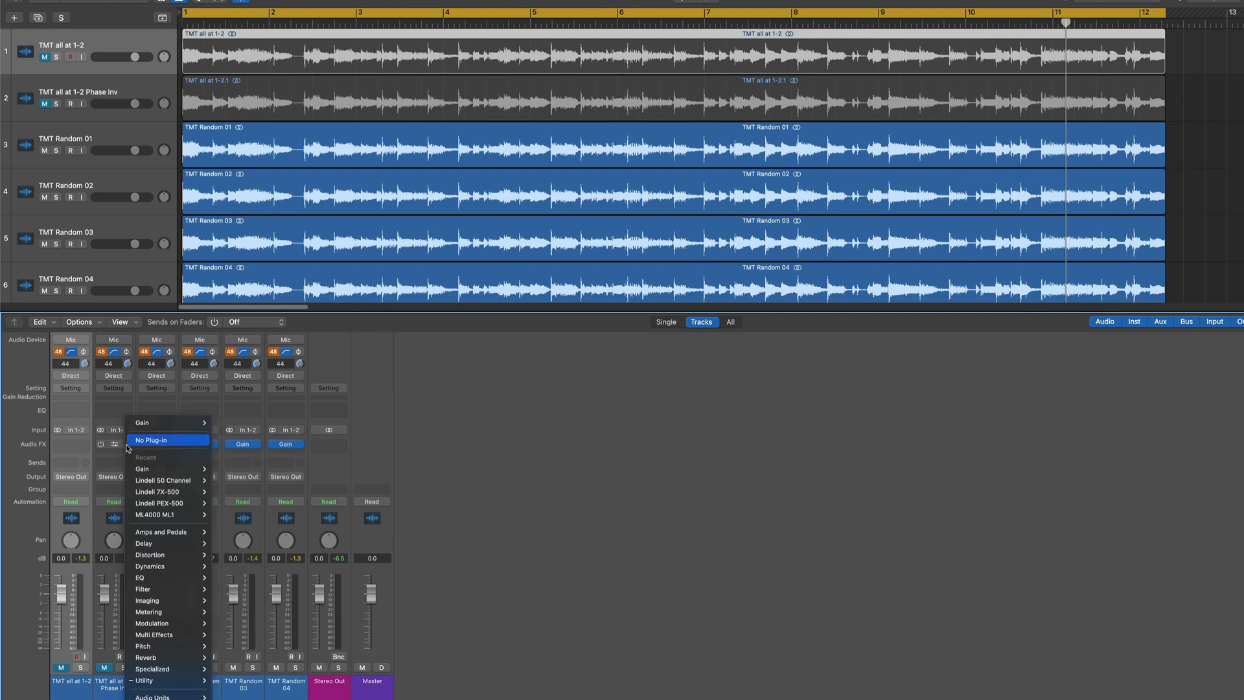
pyautogui.click(155, 439)
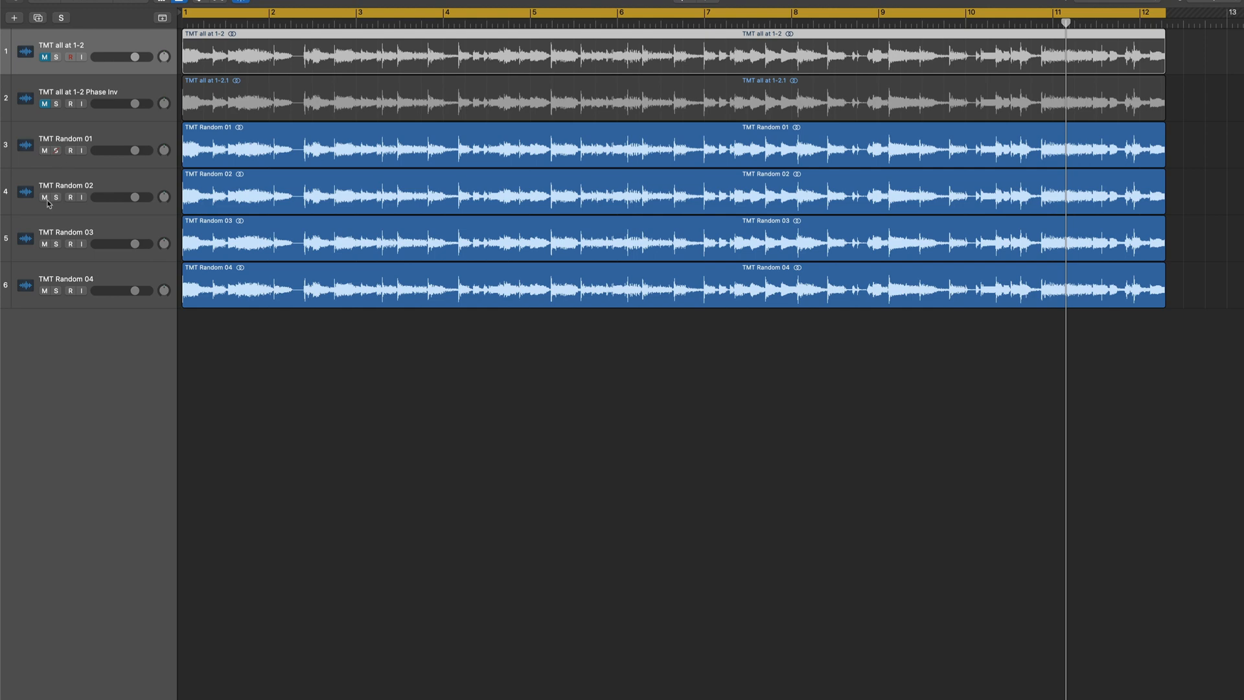
pyautogui.click(56, 198)
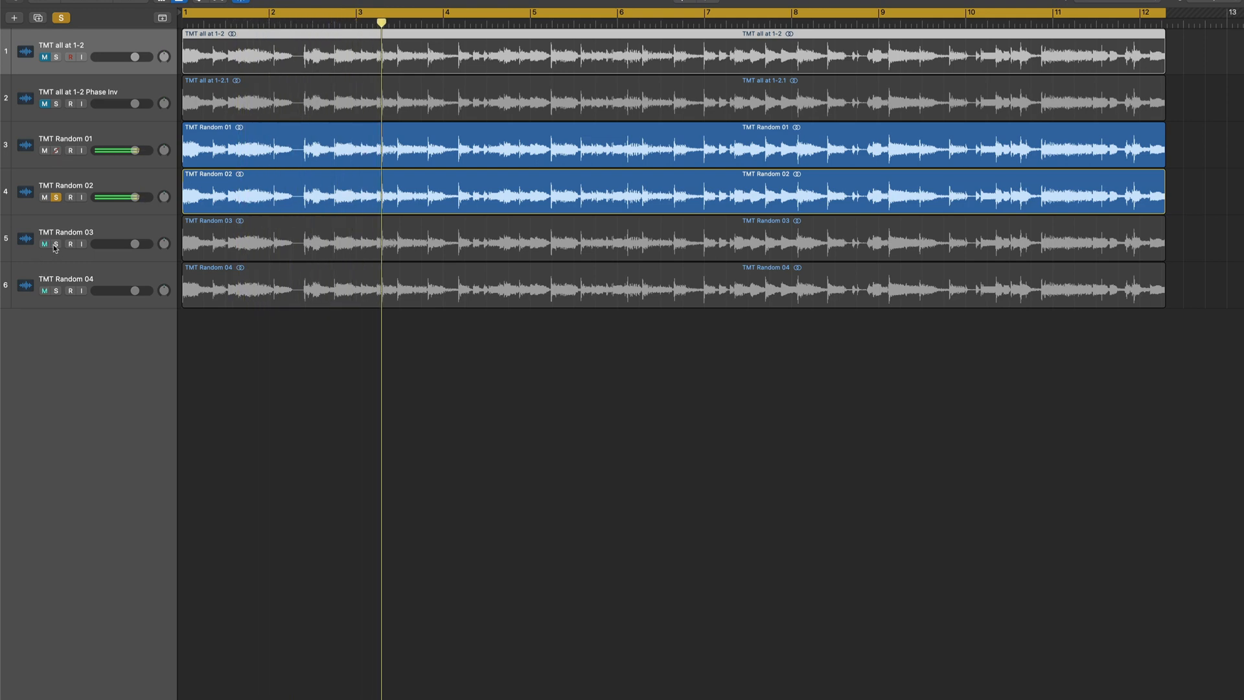
pyautogui.click(55, 243)
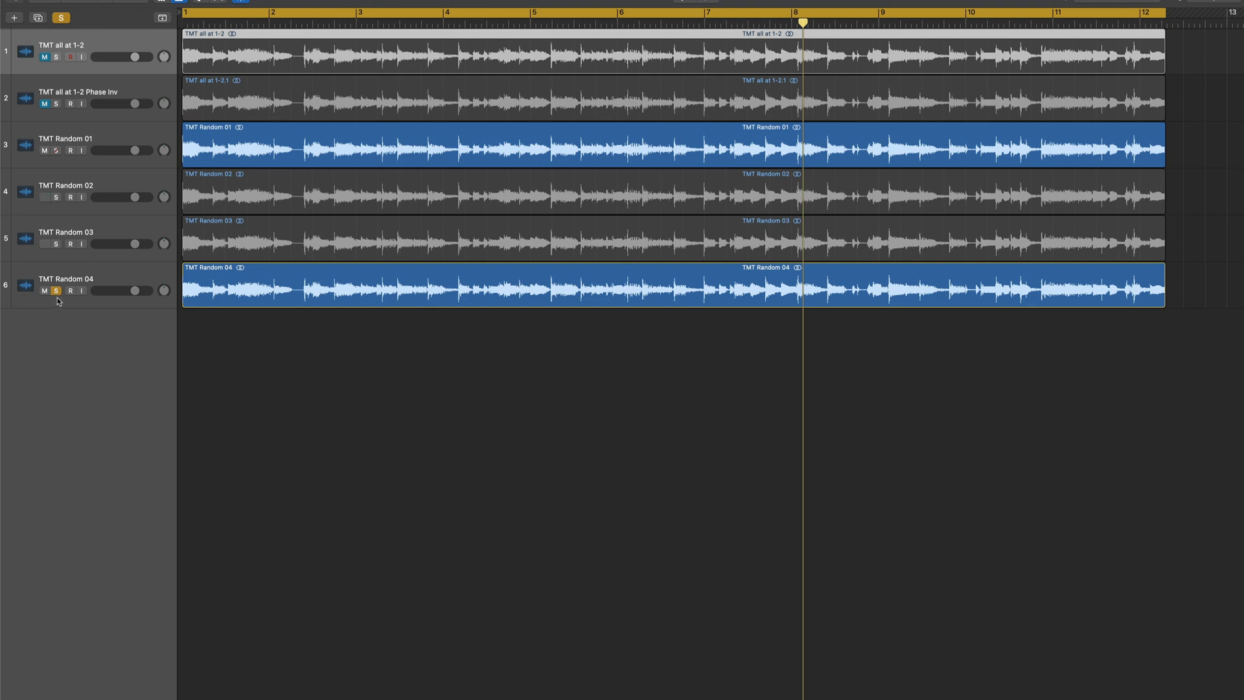
pyautogui.click(55, 291)
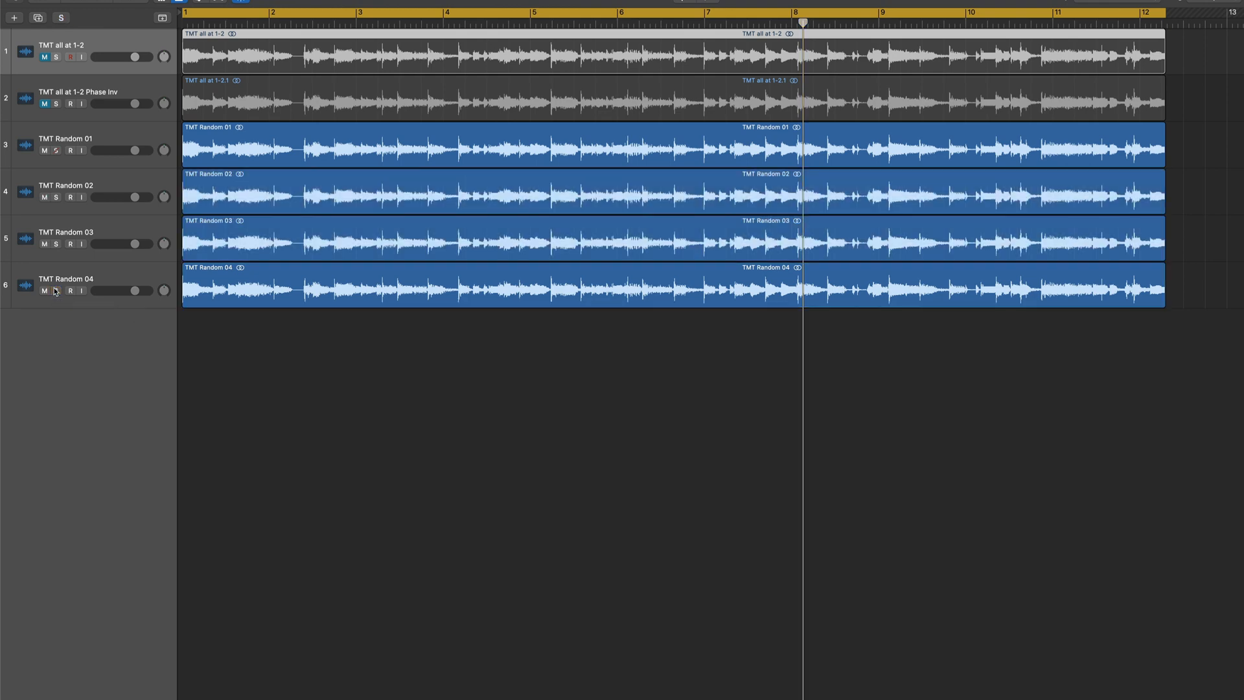